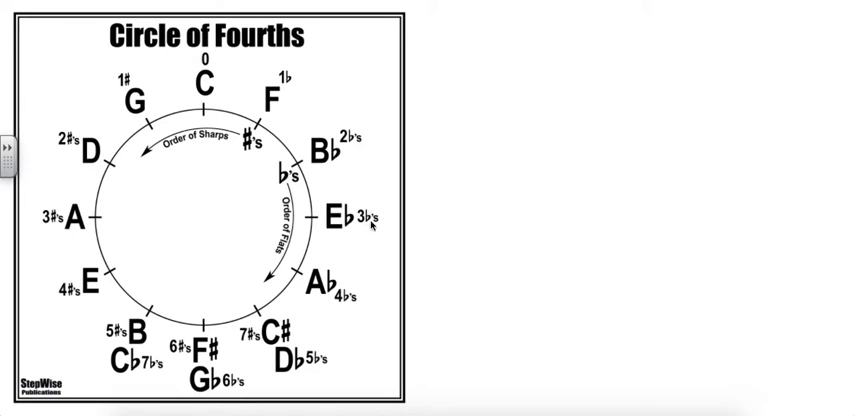
mouse_move(140, 335)
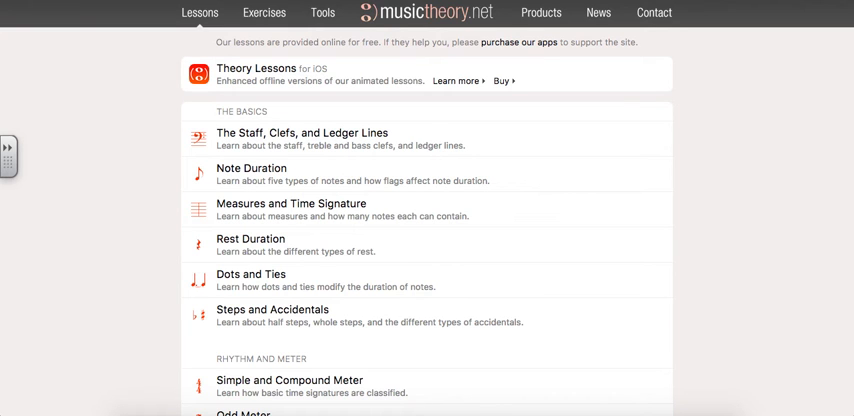
Start the Key Signature Identification exercise from the Exercises list.
scroll(down, 3)
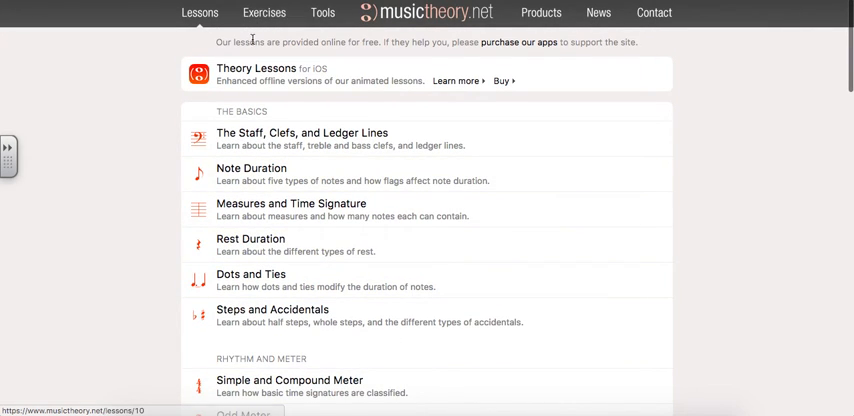
click(263, 12)
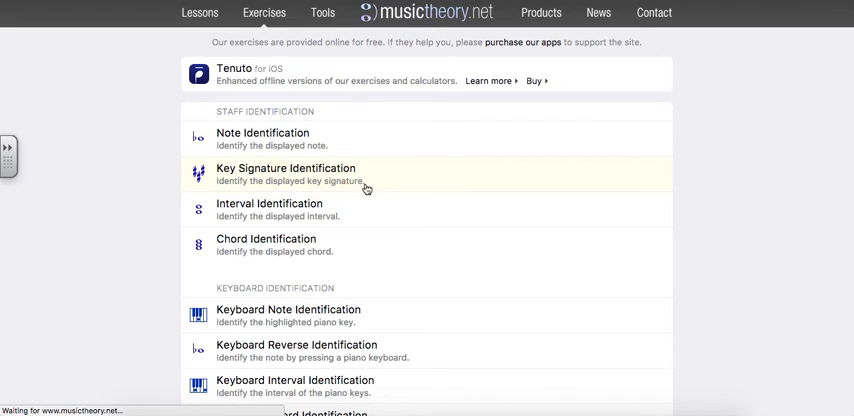
click(287, 168)
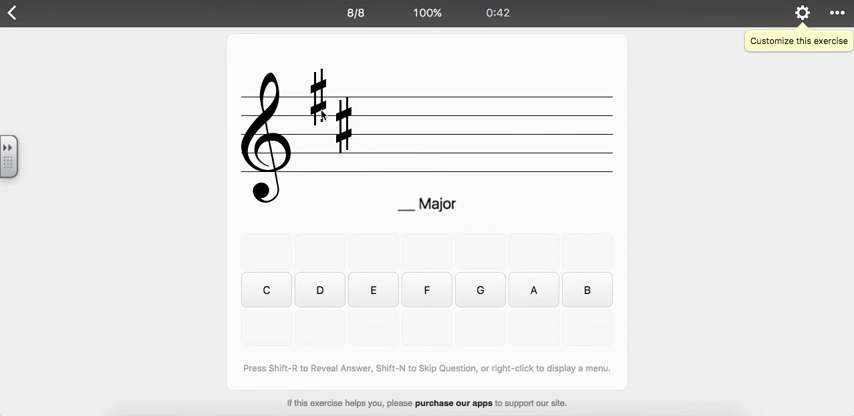
mouse_move(334, 161)
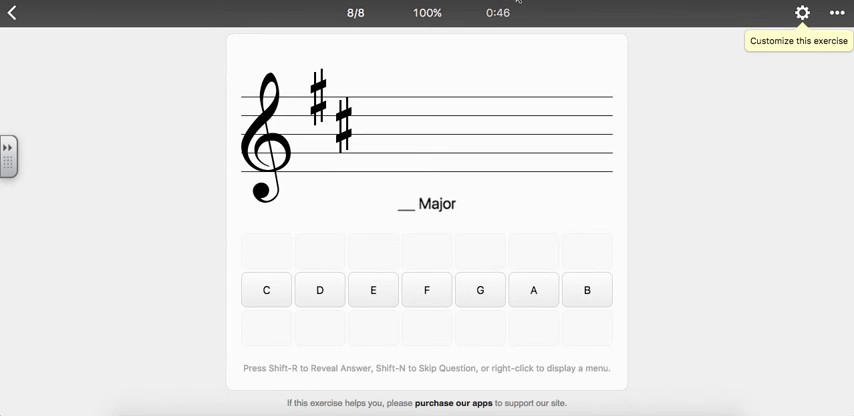
Answer D for the two-sharp key signature and C for the one with no accidentals.
click(319, 290)
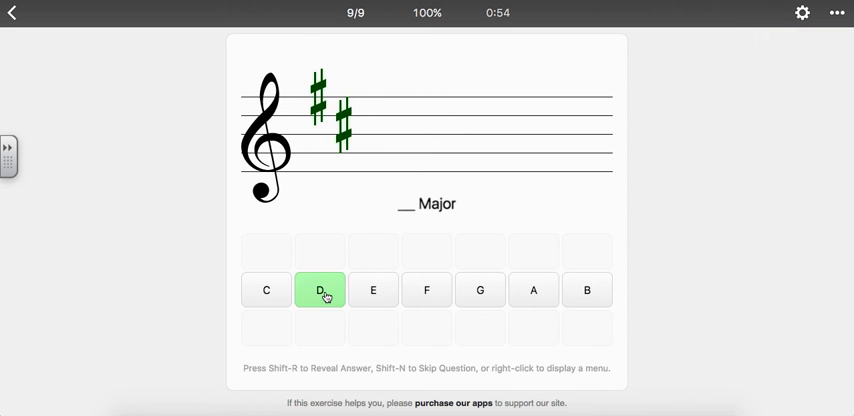
click(319, 290)
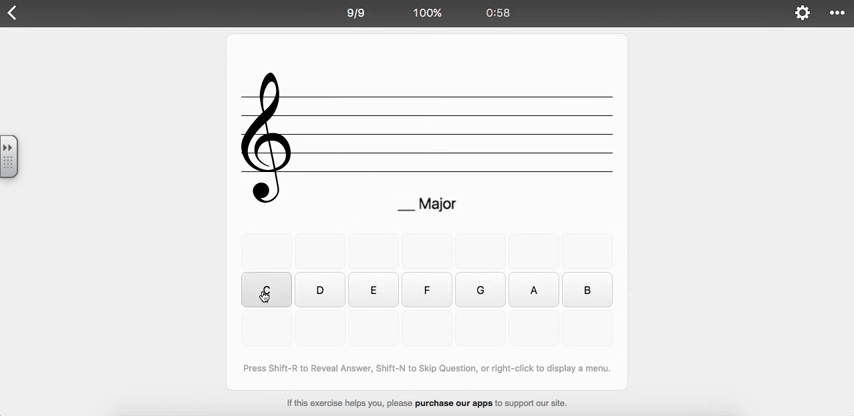
click(266, 289)
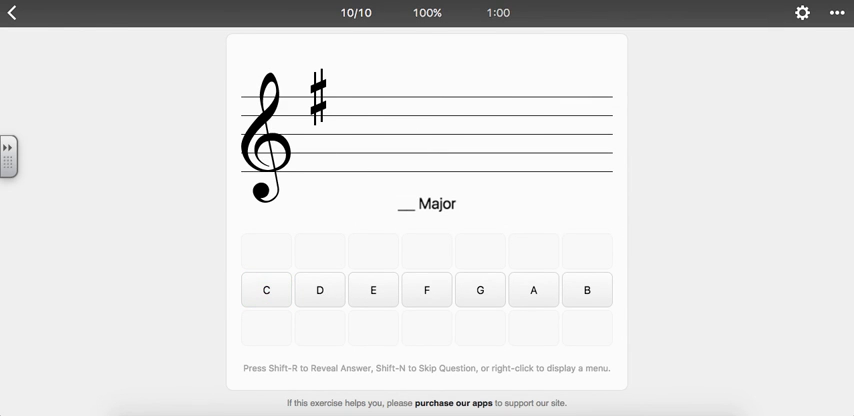